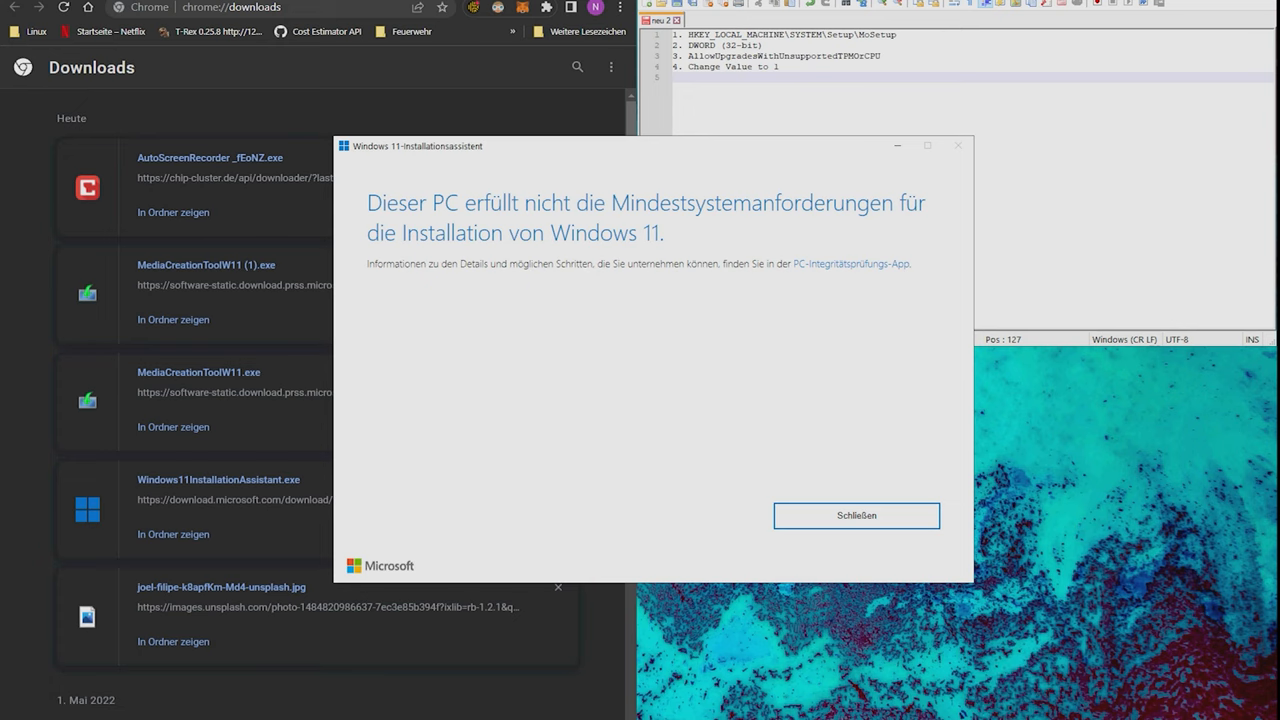
Close the Installation Assistant's 'PC does not meet Windows 11 requirements' message.
left_click(856, 515)
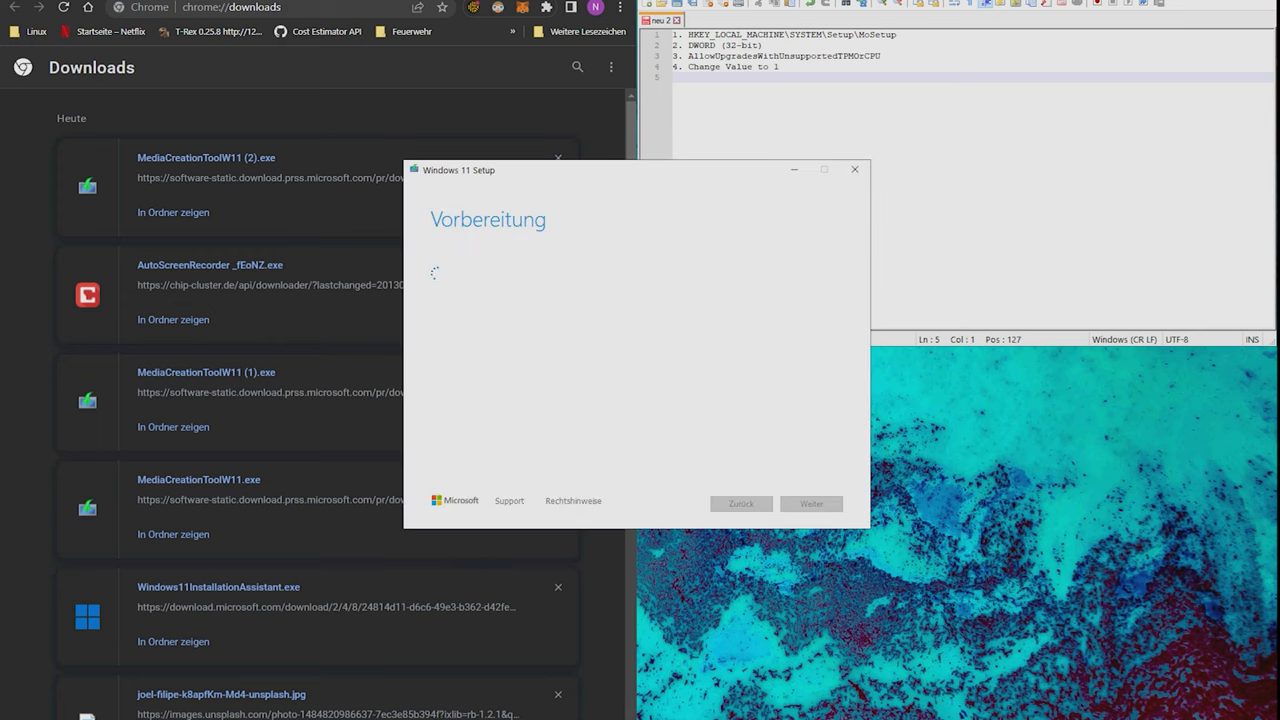
mouse_move(638, 589)
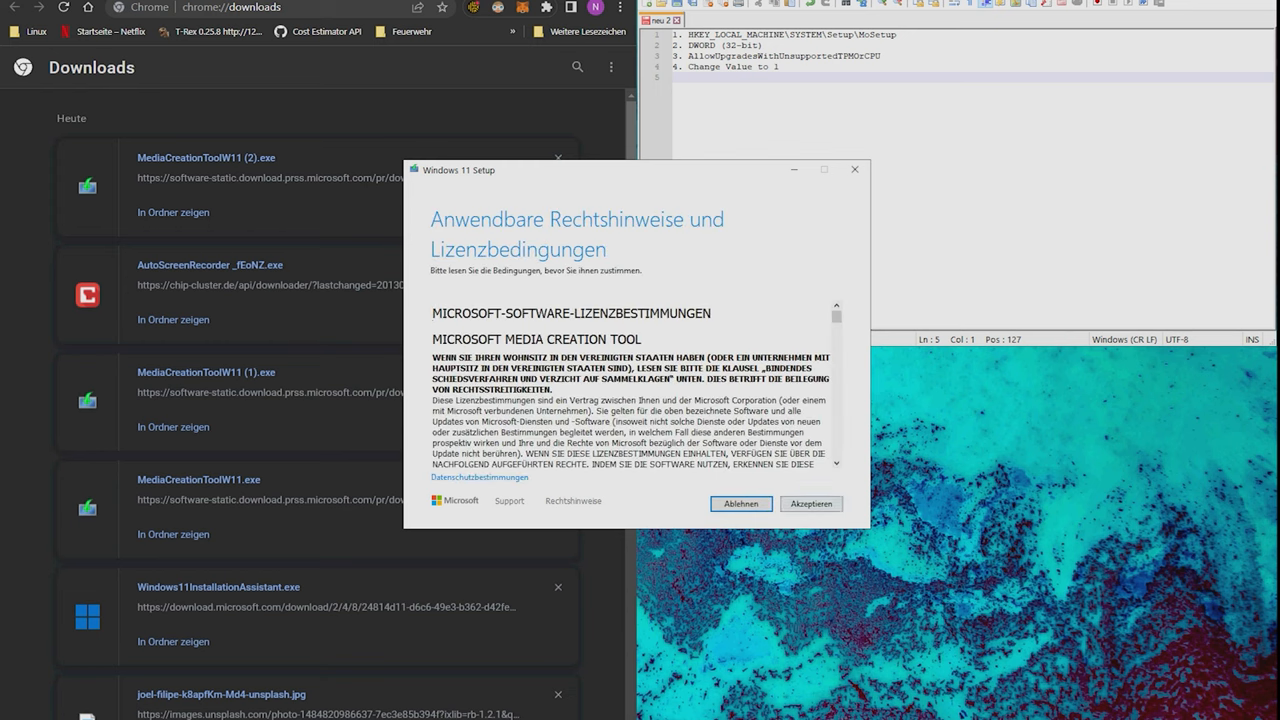
Accept the Media Creation Tool license terms once preparation finishes.
left_click(811, 503)
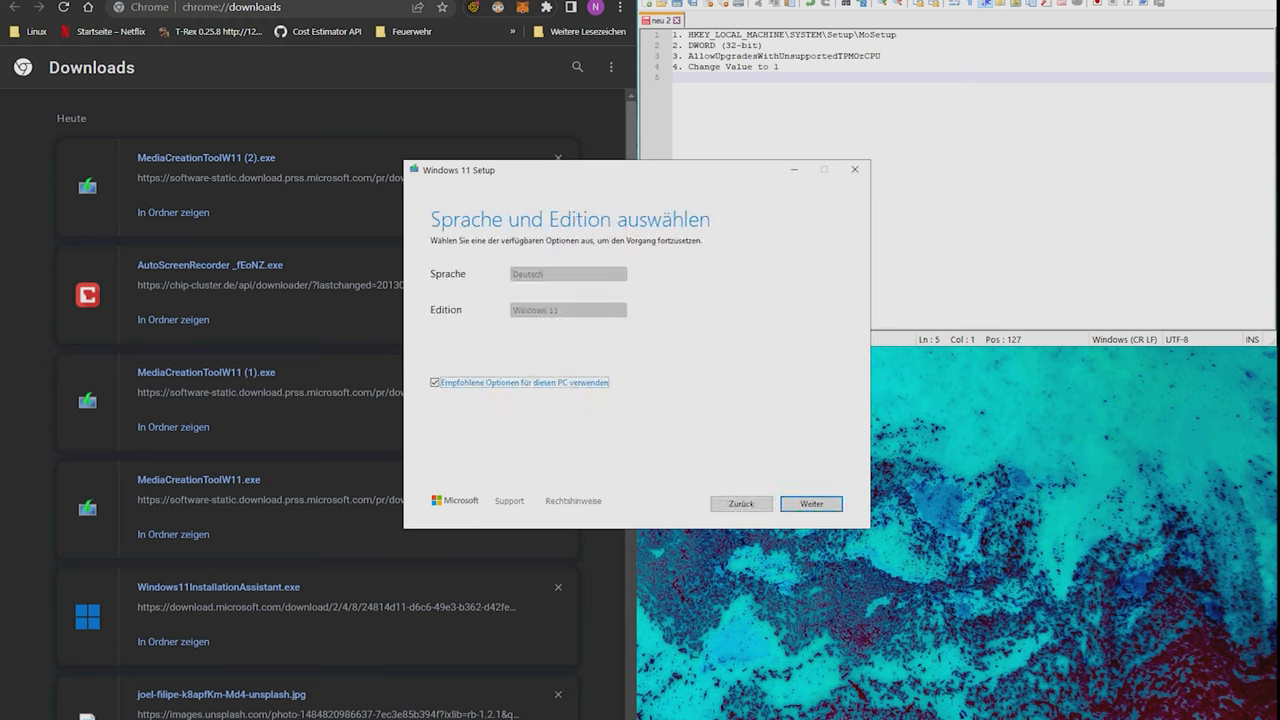
Uncheck recommended options, choose USB flash drive media, then close setup at drive selection.
left_click(434, 382)
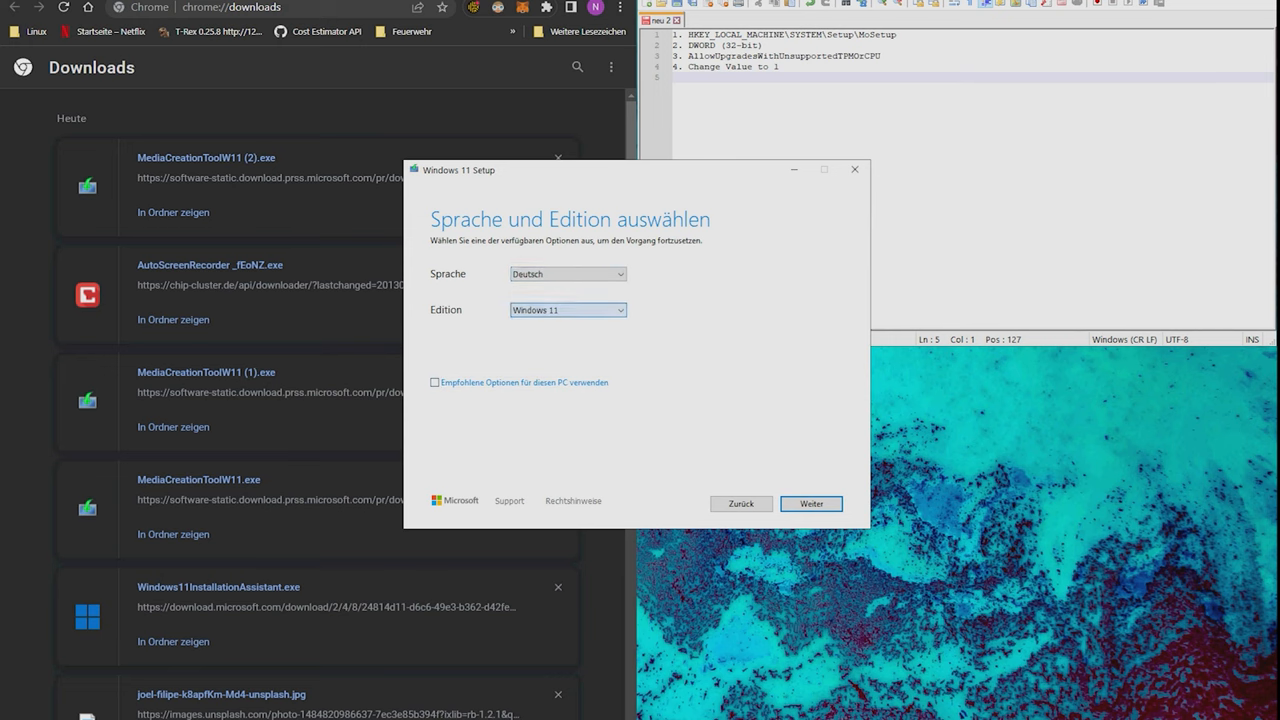
left_click(811, 503)
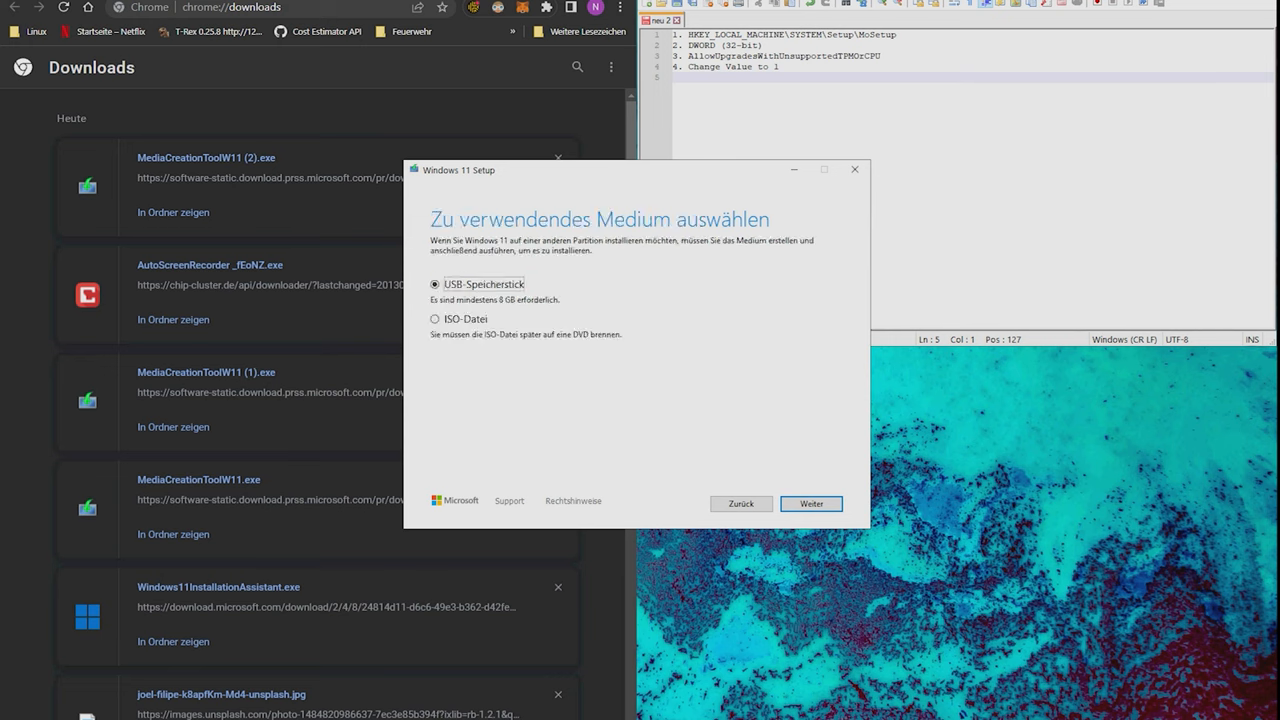
left_click(810, 503)
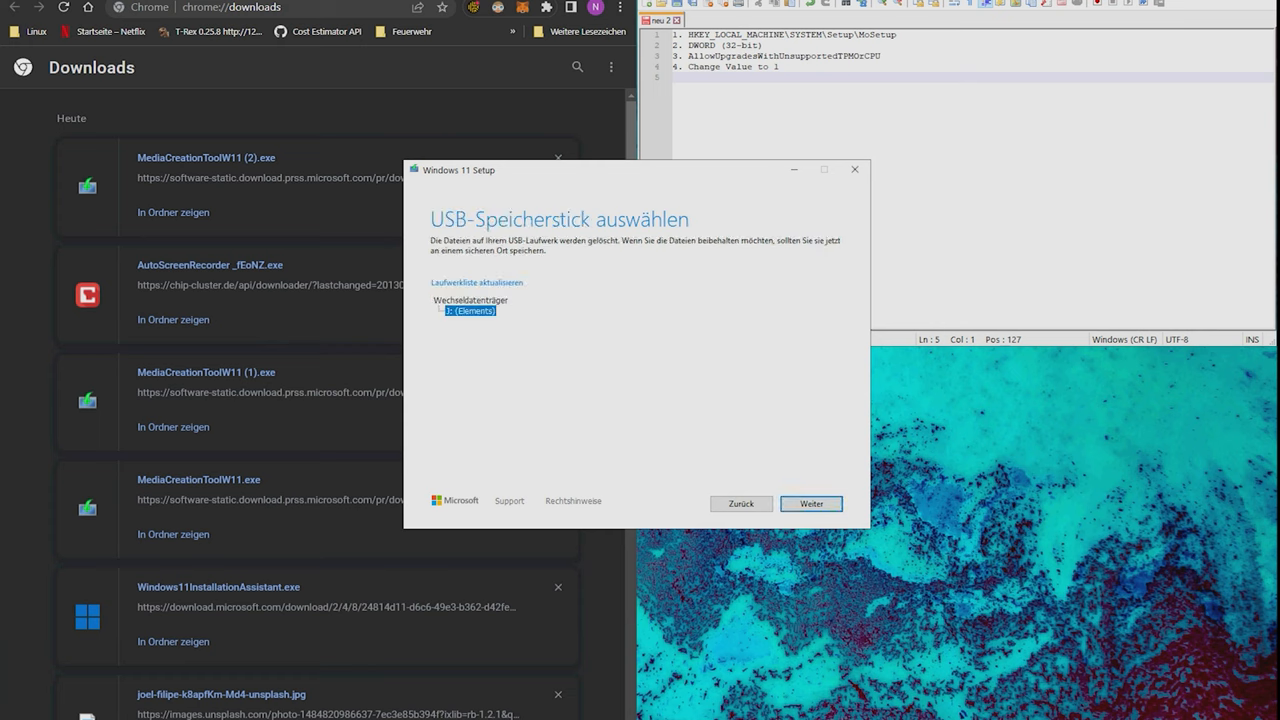
mouse_move(854, 169)
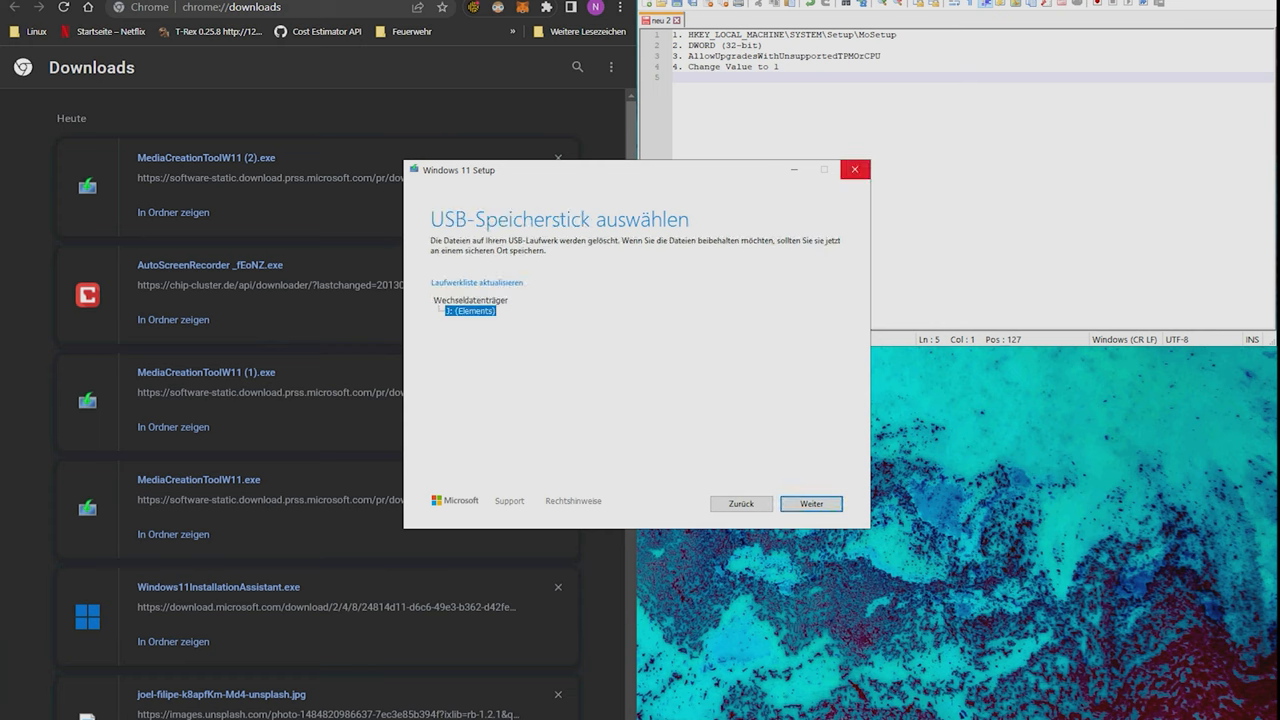
left_click(810, 503)
type("reged")
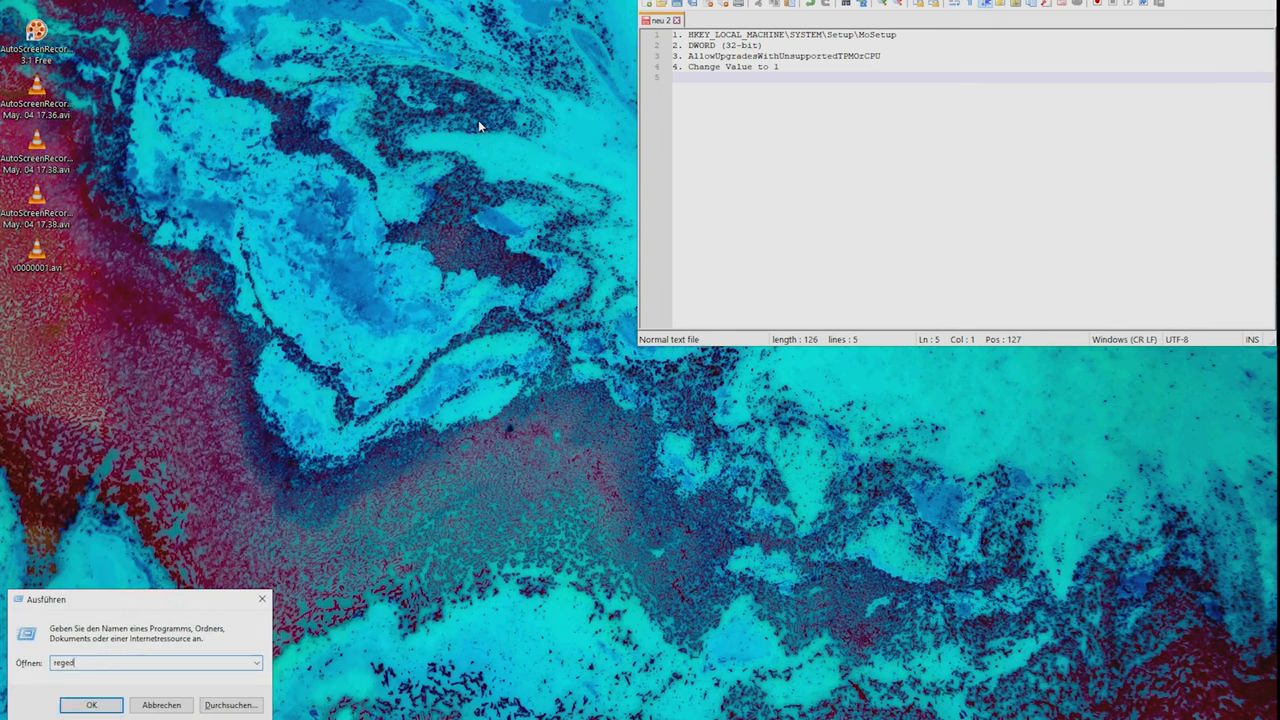
Dismiss the not-found error for 'reged' and launch Registry Editor as 'regedit'.
left_click(91, 705)
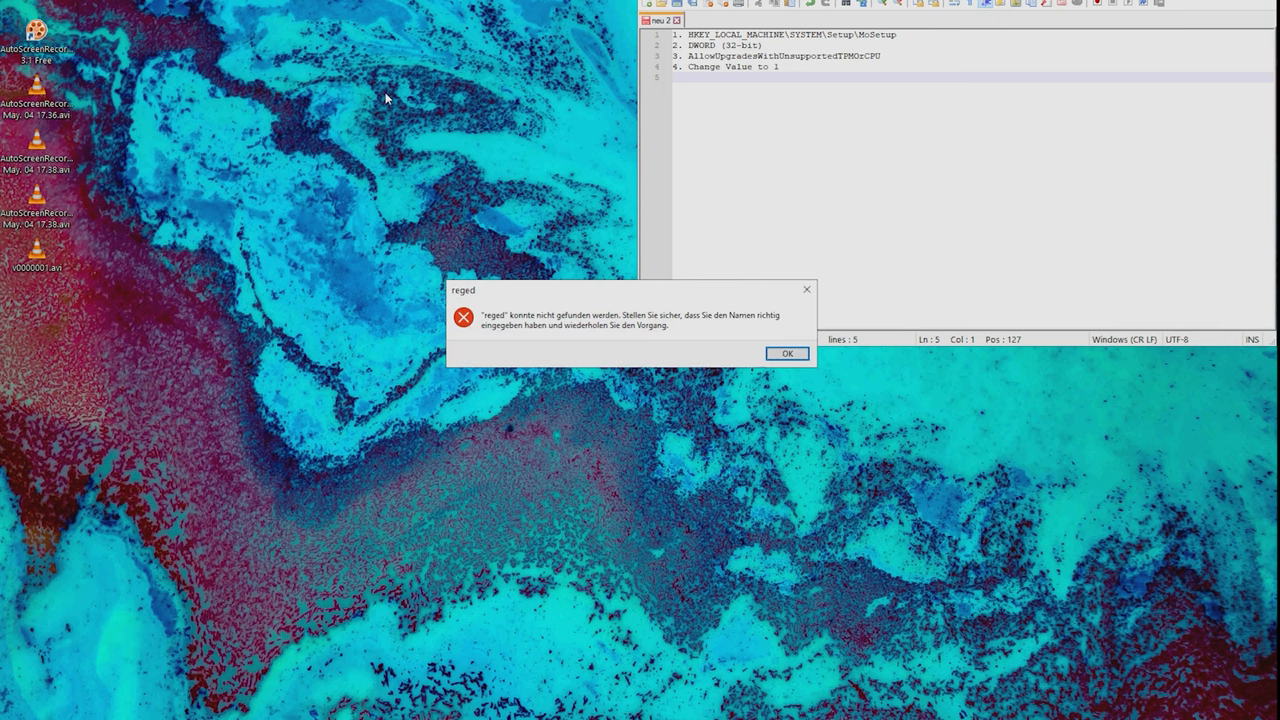
left_click(787, 353)
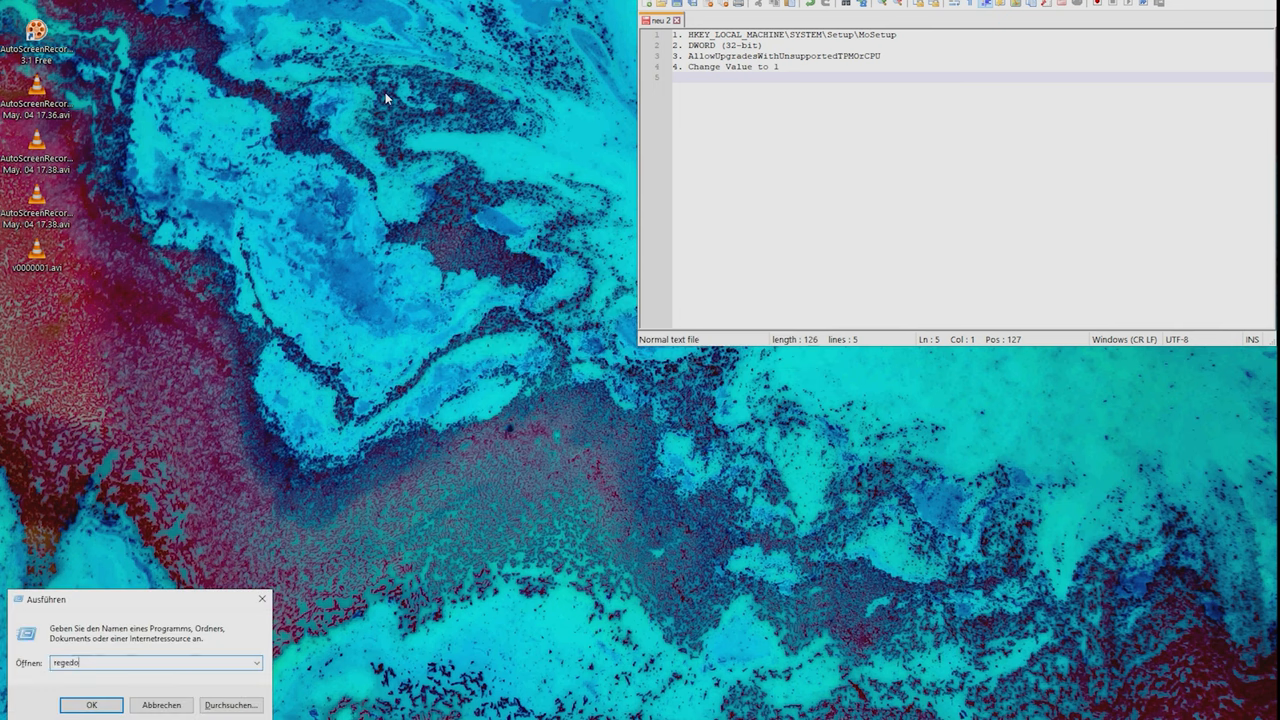
left_click(91, 704)
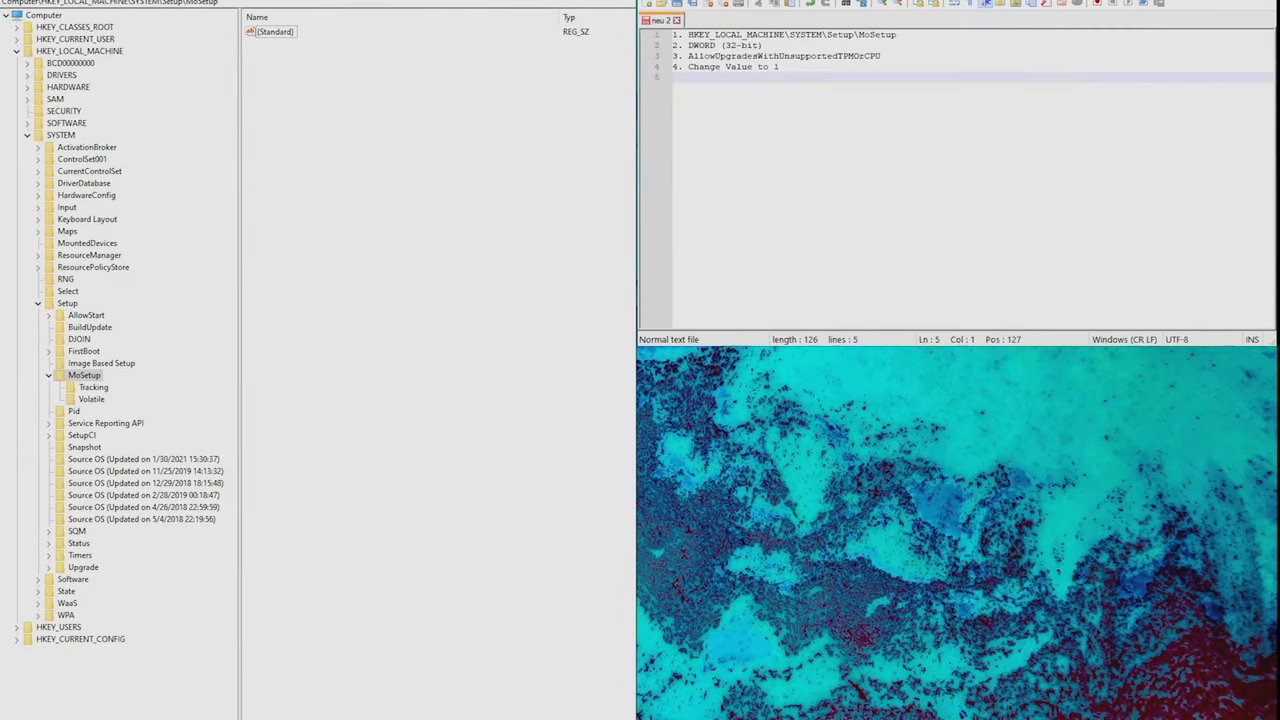
Collapse and re-expand HKEY_LOCAL_MACHINE, then select its SYSTEM key.
left_click(18, 51)
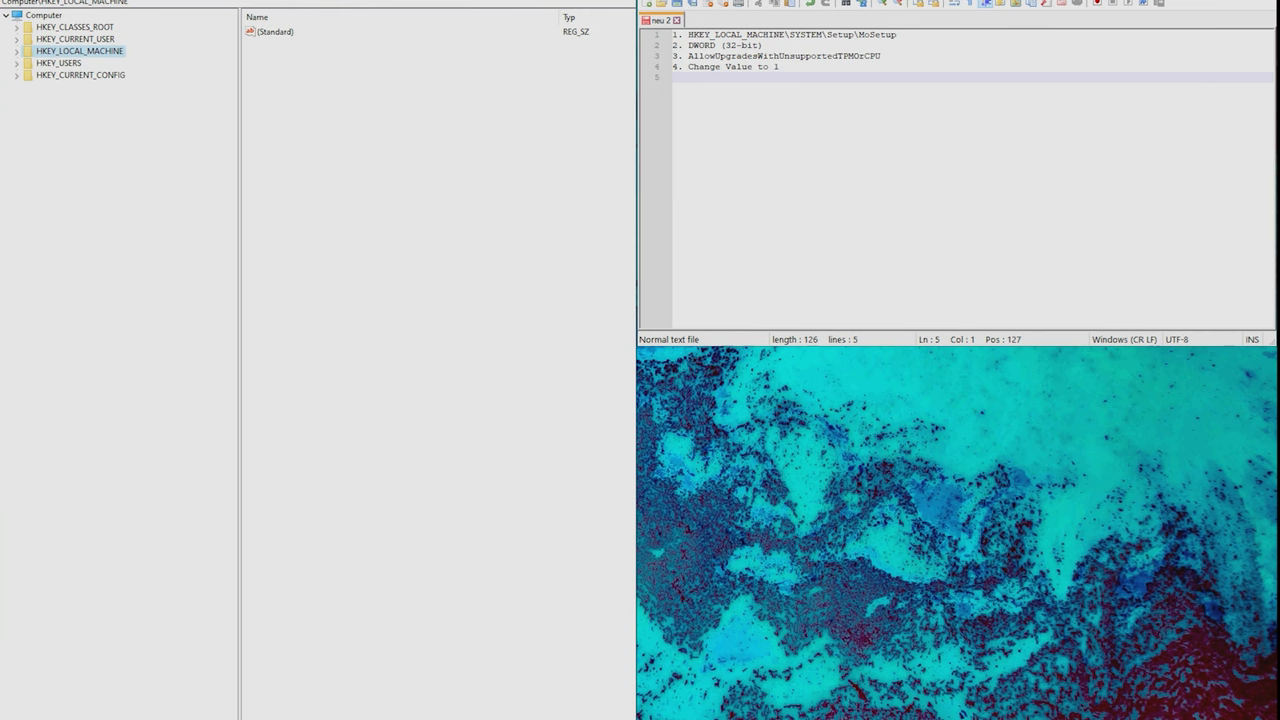
left_click(17, 51)
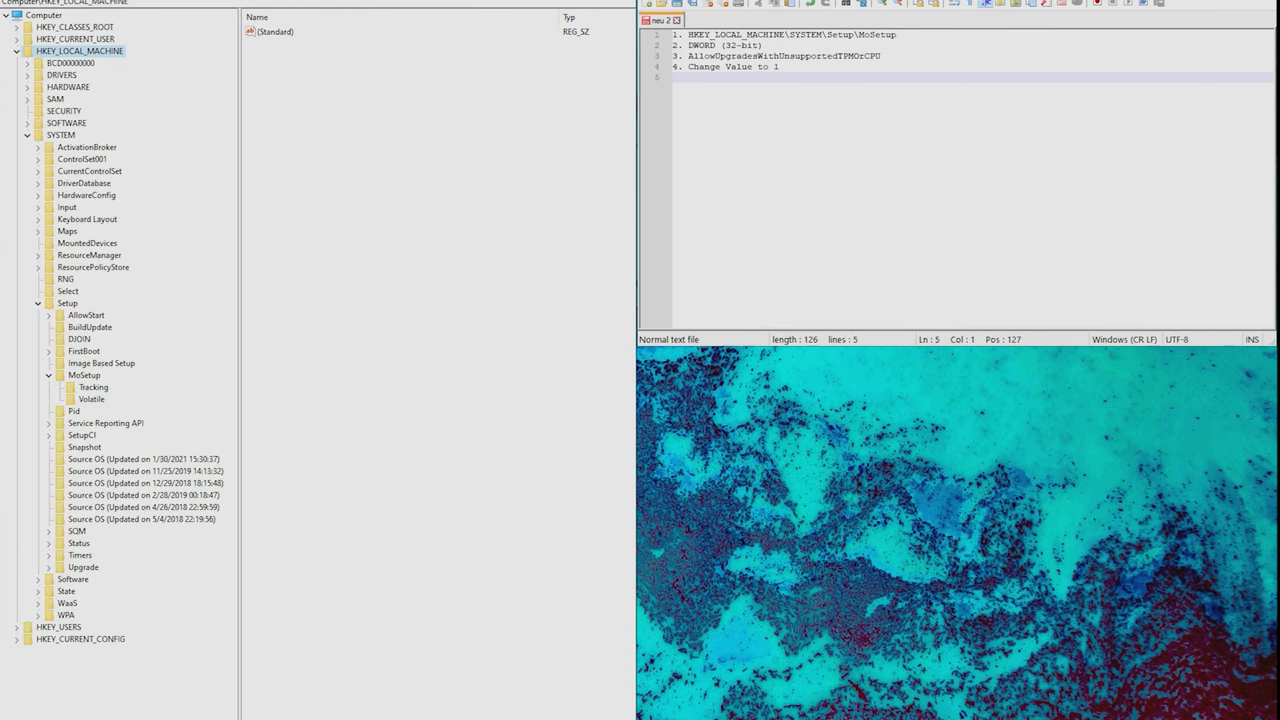
left_click(61, 135)
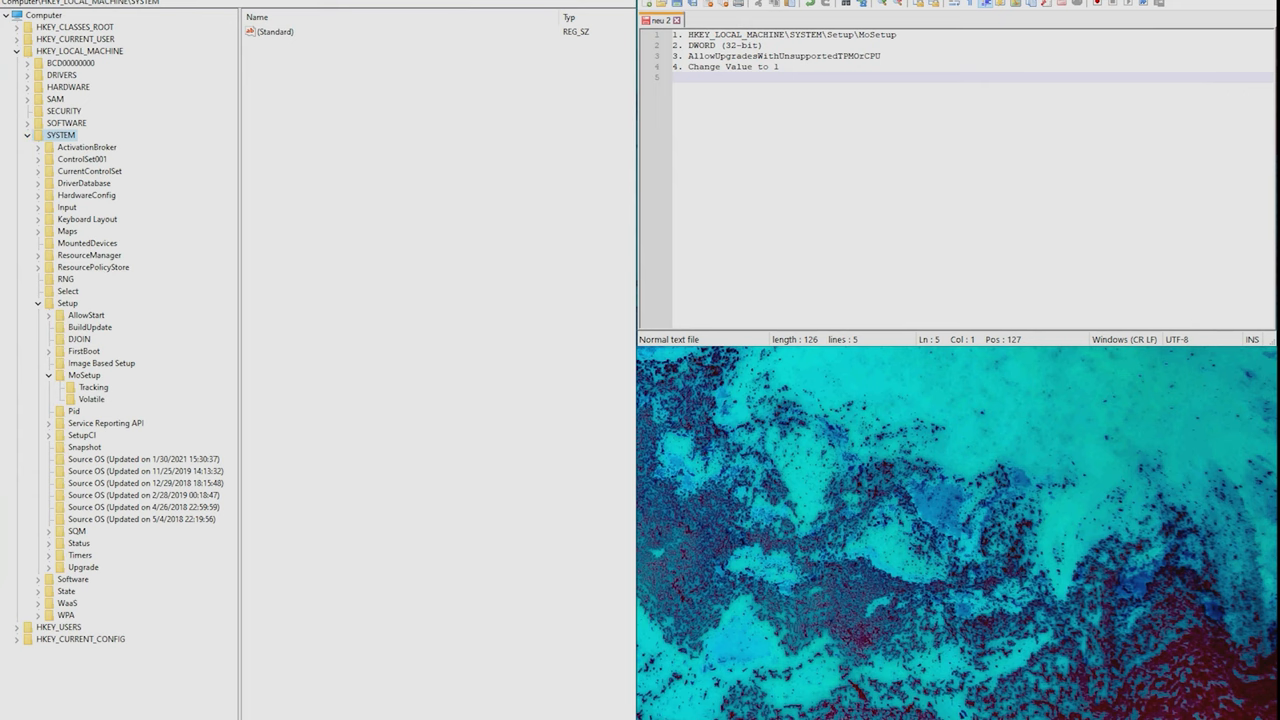
Add a DWORD (32-bit) value named AllowUpgradesWithUnsupportedTPMOrCPU via MoSetup's context menu.
right_click(84, 375)
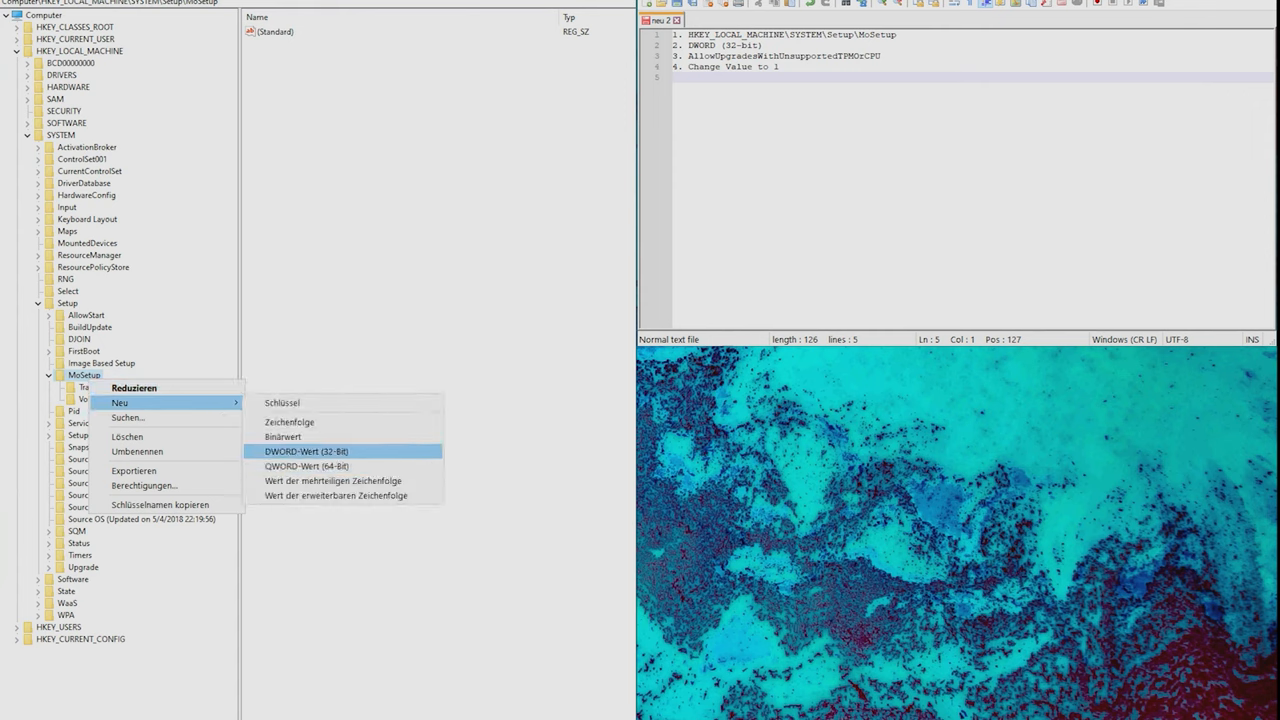
left_click(306, 451)
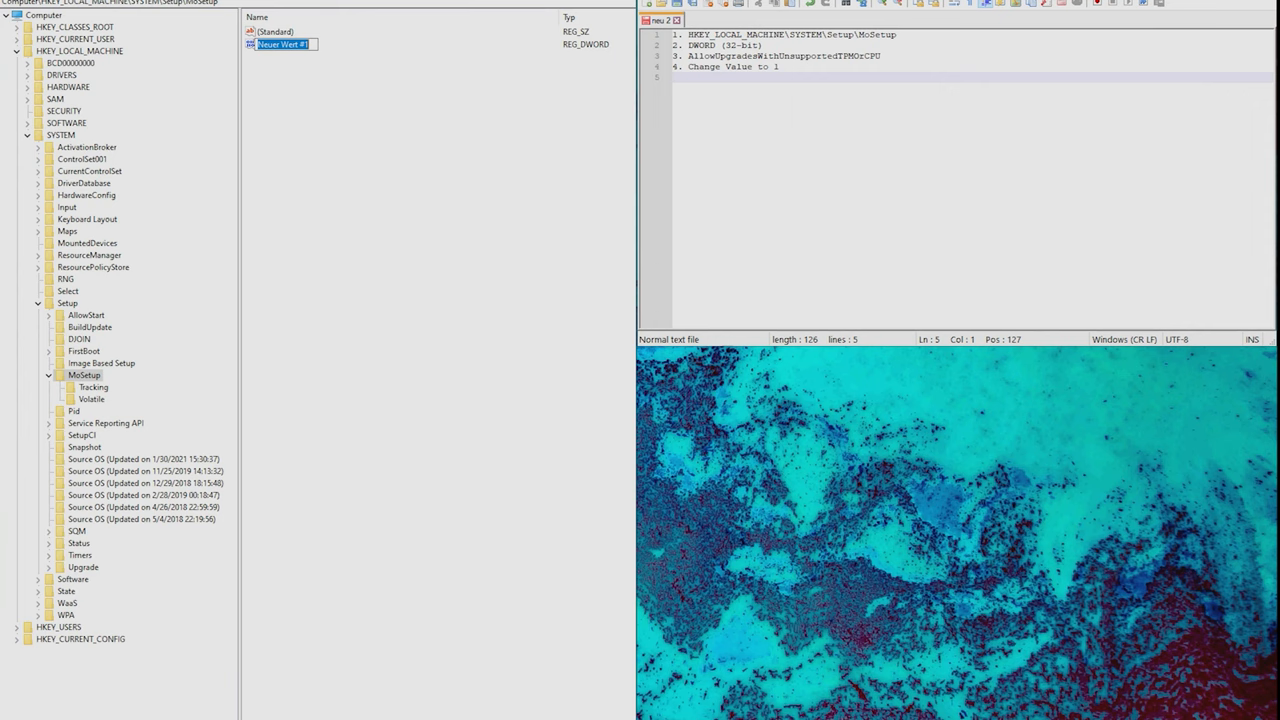
double_click(783, 55)
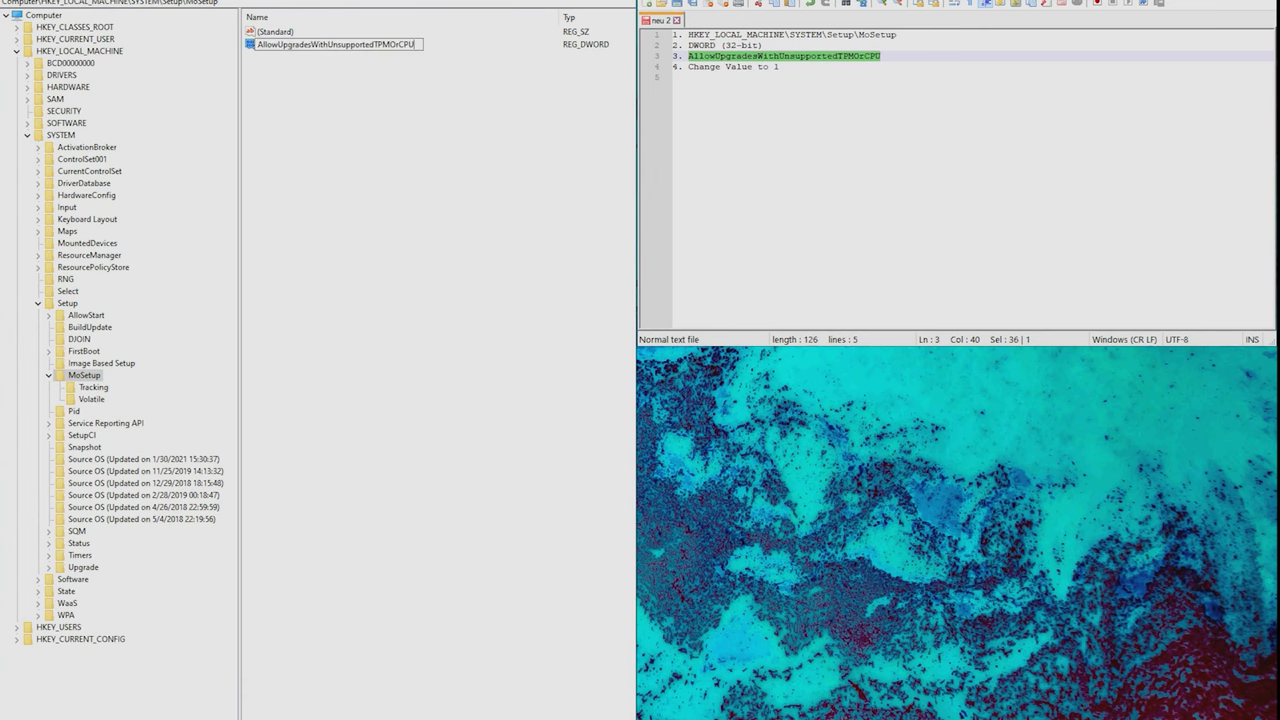
left_click(334, 44)
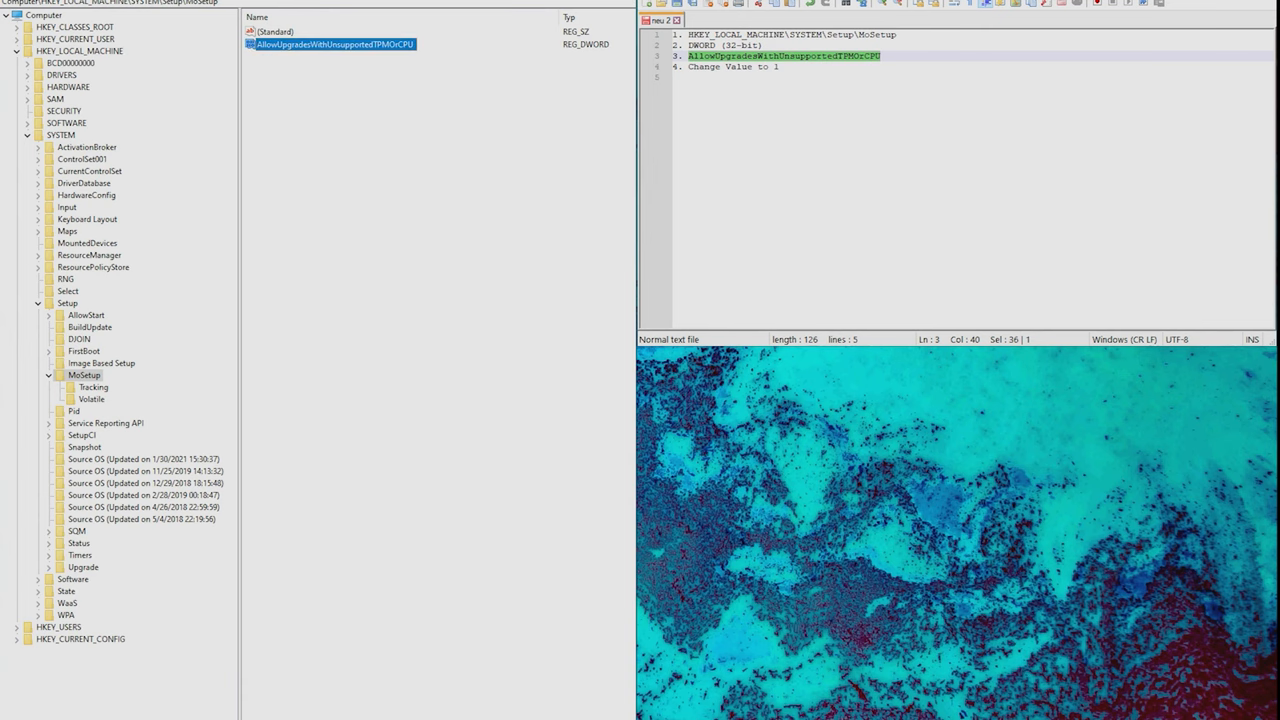
double_click(335, 44)
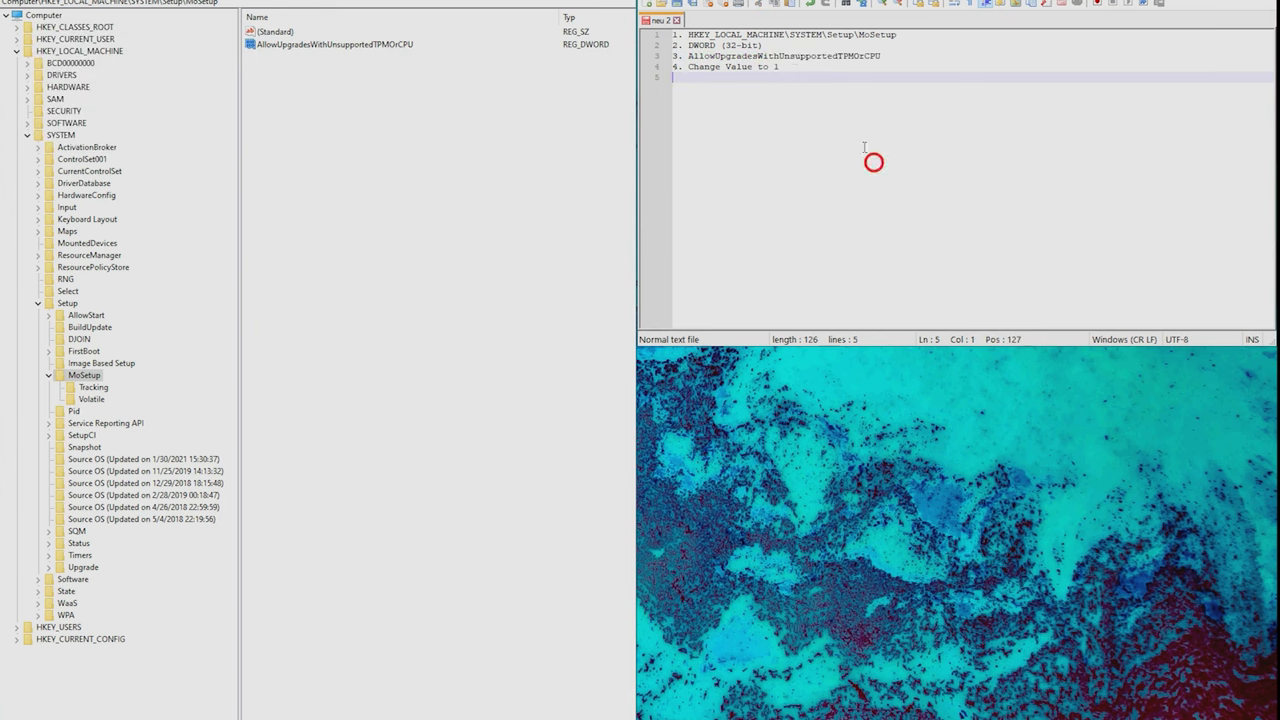
left_click(334, 44)
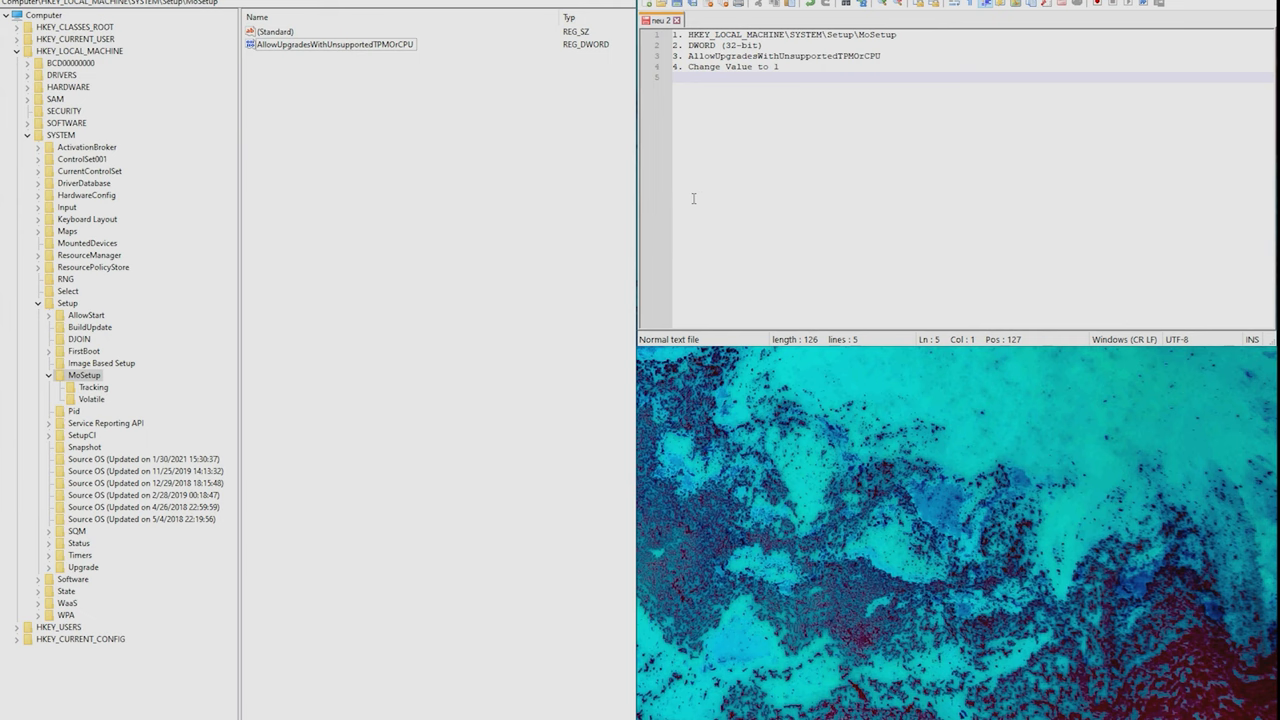
mouse_move(653, 489)
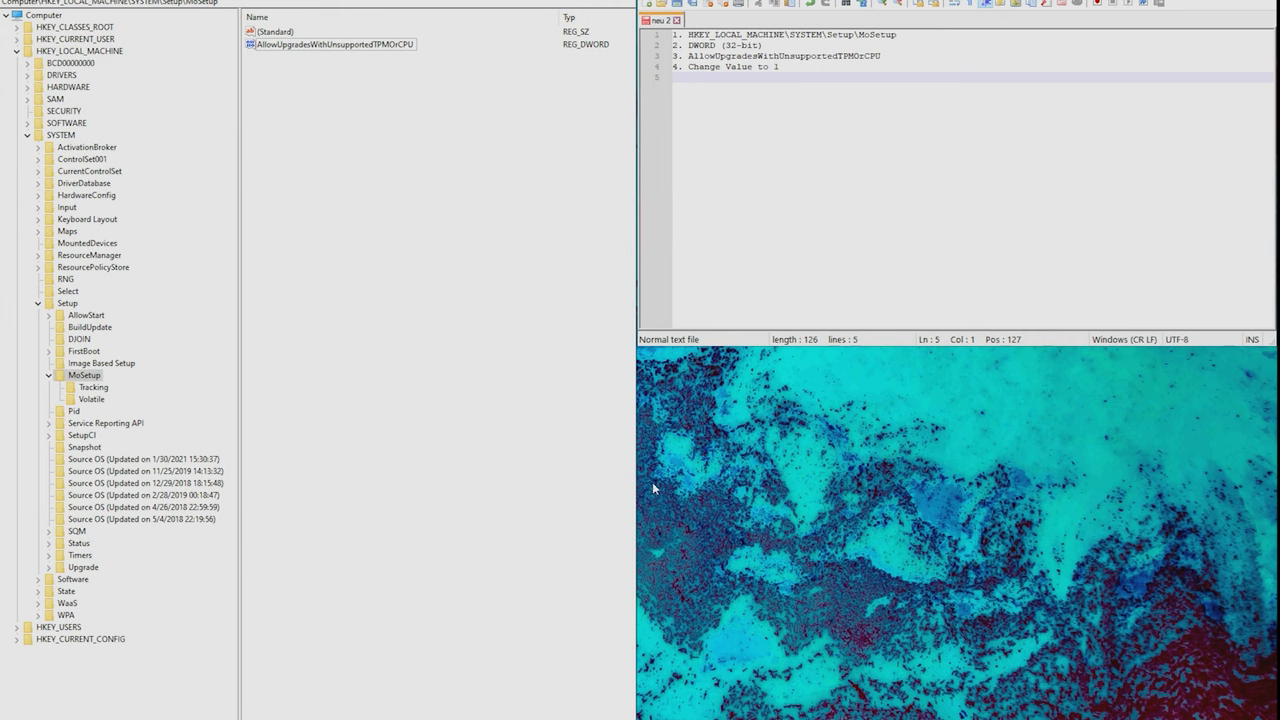